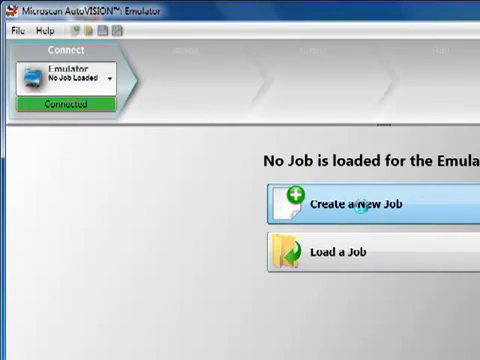
Step: Create a new emulator job, opening the Create view and the Browse for Folder dialog
left_click(345, 207)
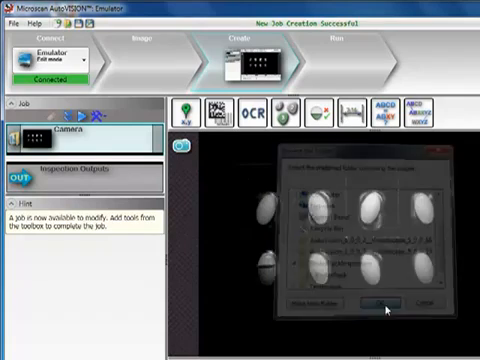
left_click(381, 300)
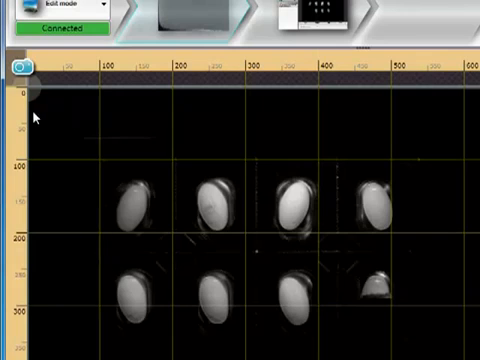
scroll("down", 3)
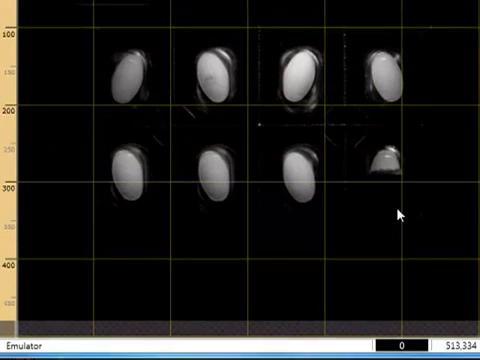